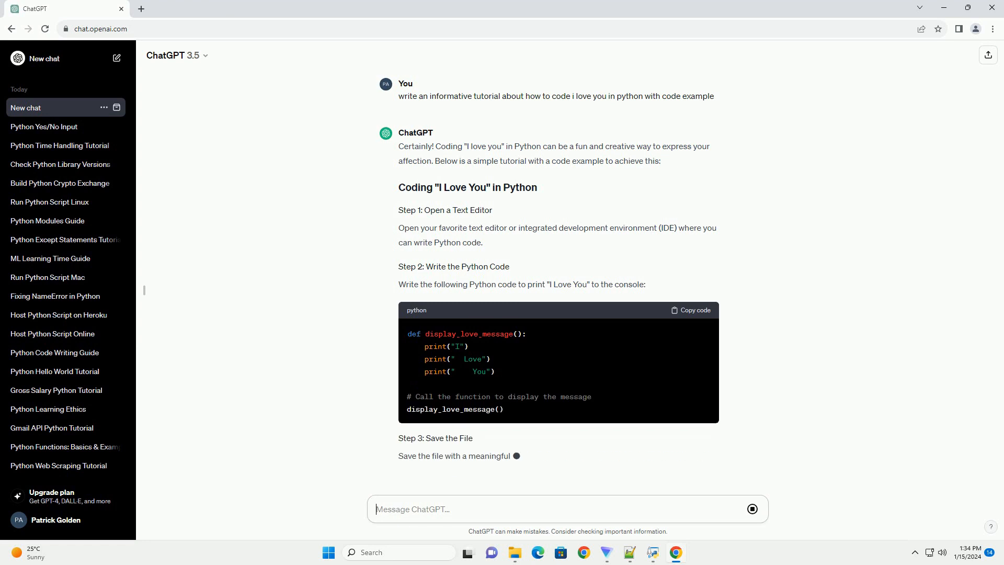
Step: Scroll down to follow the streaming tutorial through saving, running, output, customization and Conclusion
scroll(down, 3)
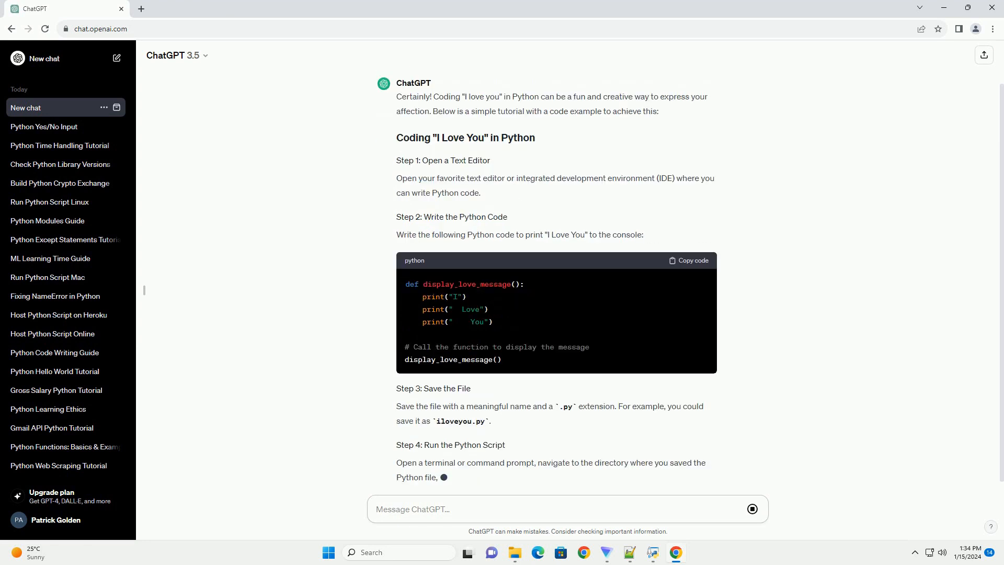
scroll(down, 3)
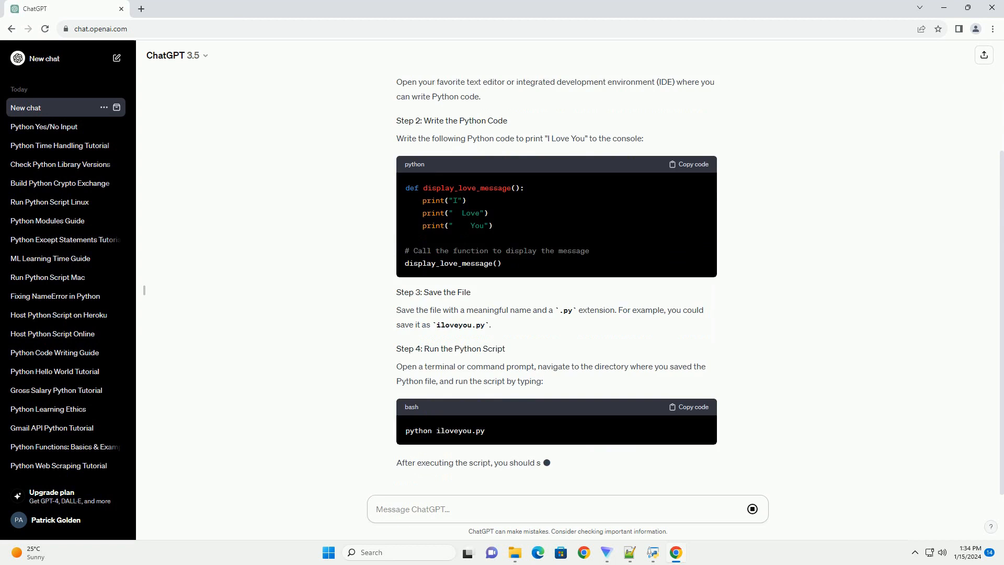
scroll(down, 3)
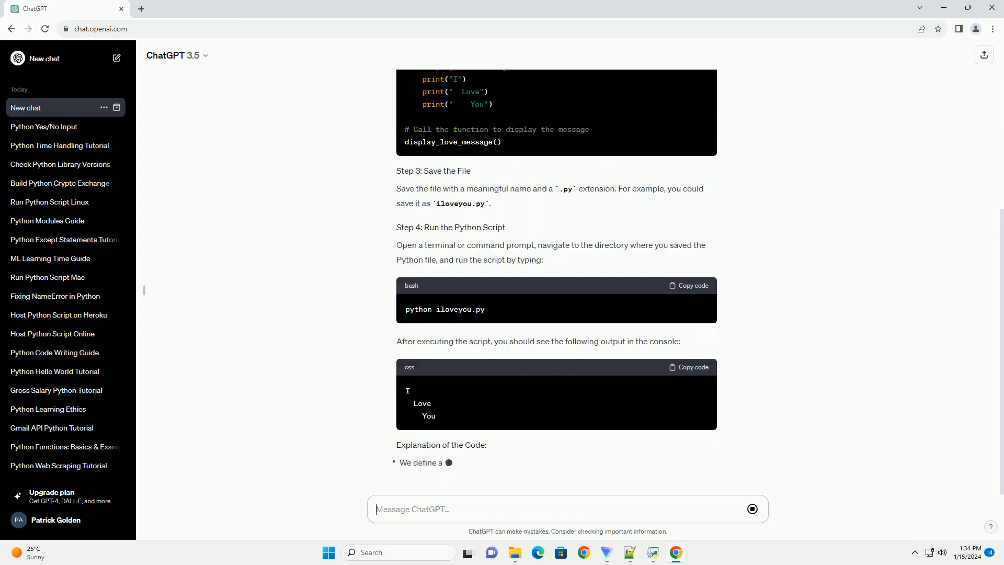
scroll(down, 3)
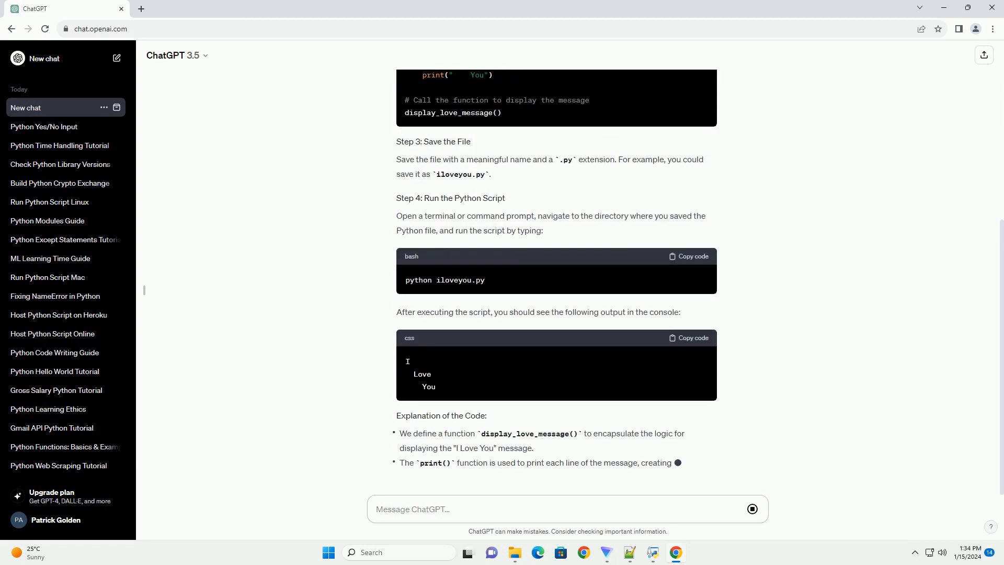
scroll(down, 3)
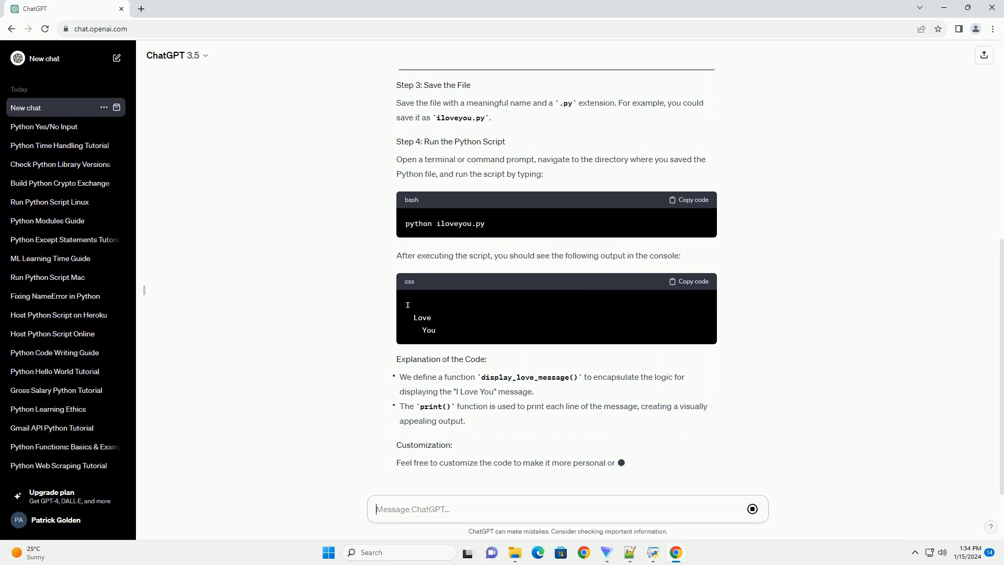
scroll(down, 3)
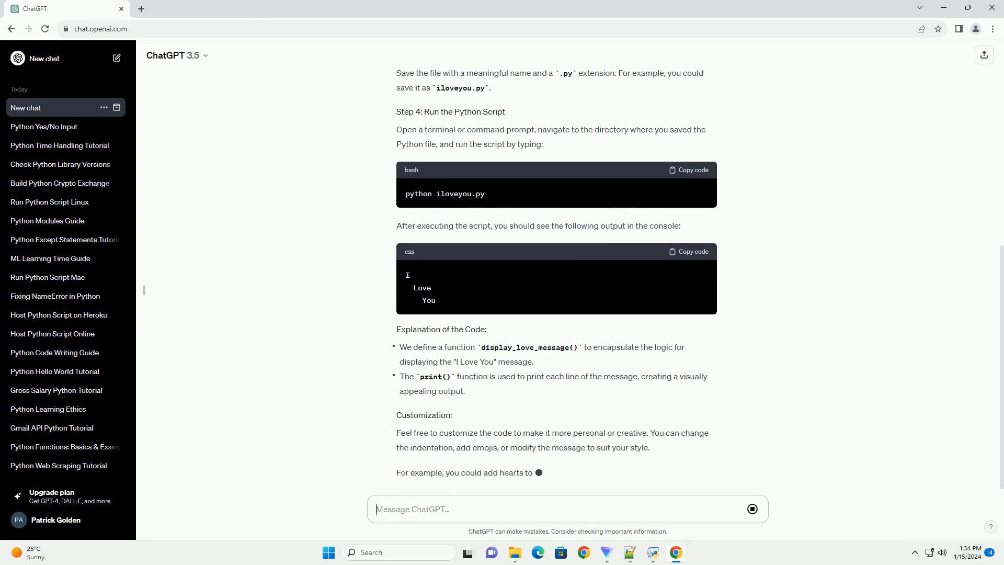
scroll(down, 3)
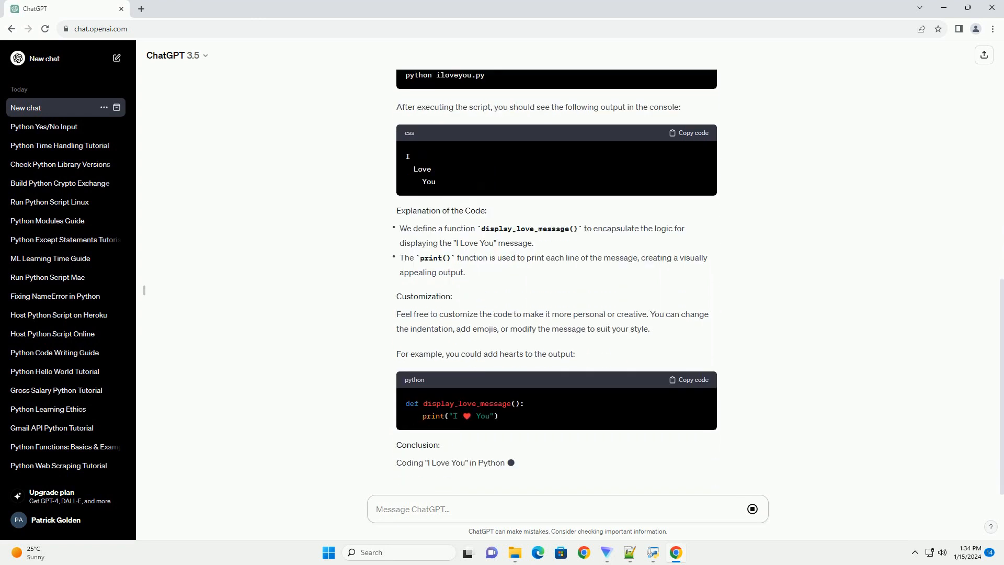
scroll(down, 3)
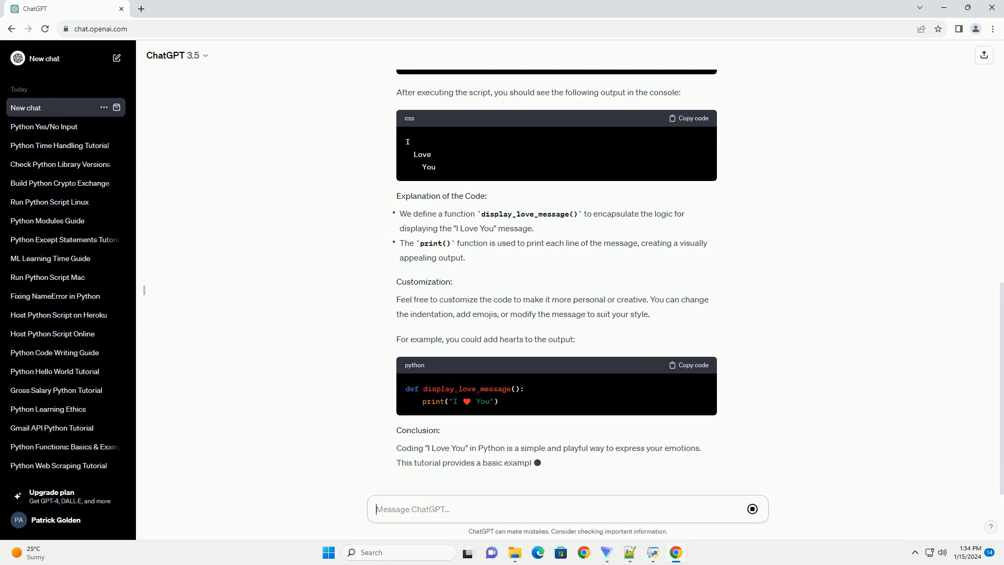
scroll(down, 3)
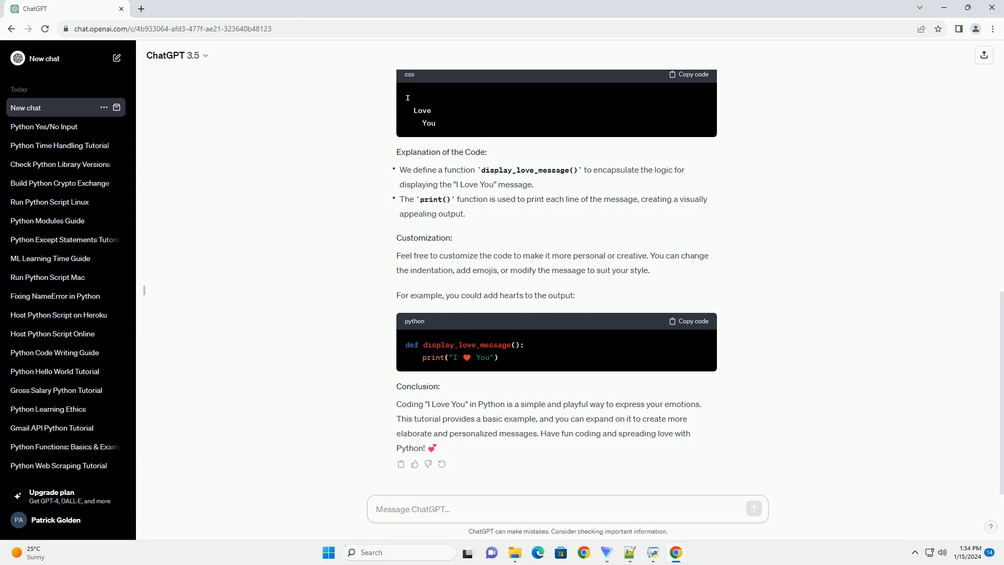
Step: Review the finished Conclusion section of the completed Python tutorial reply
click(566, 508)
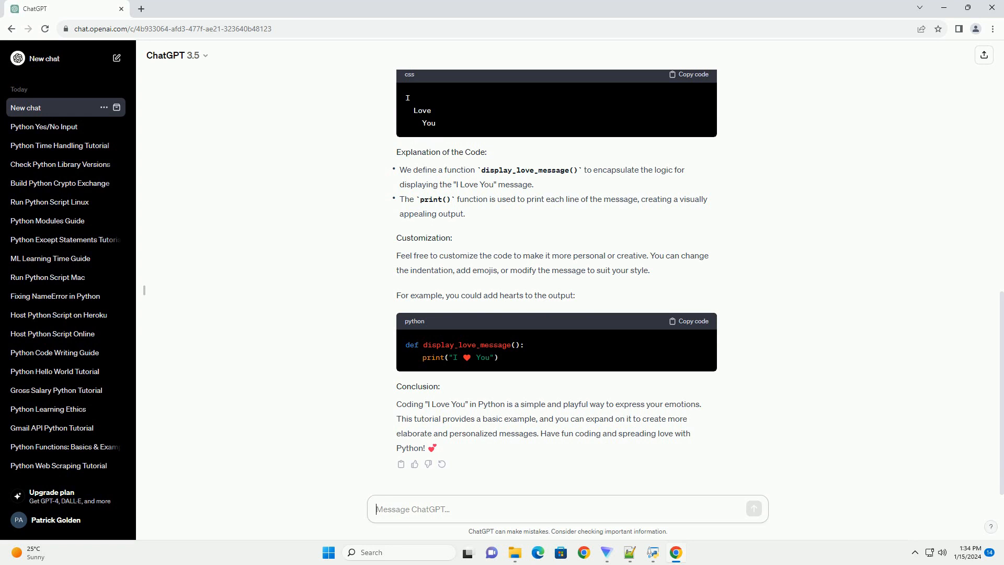